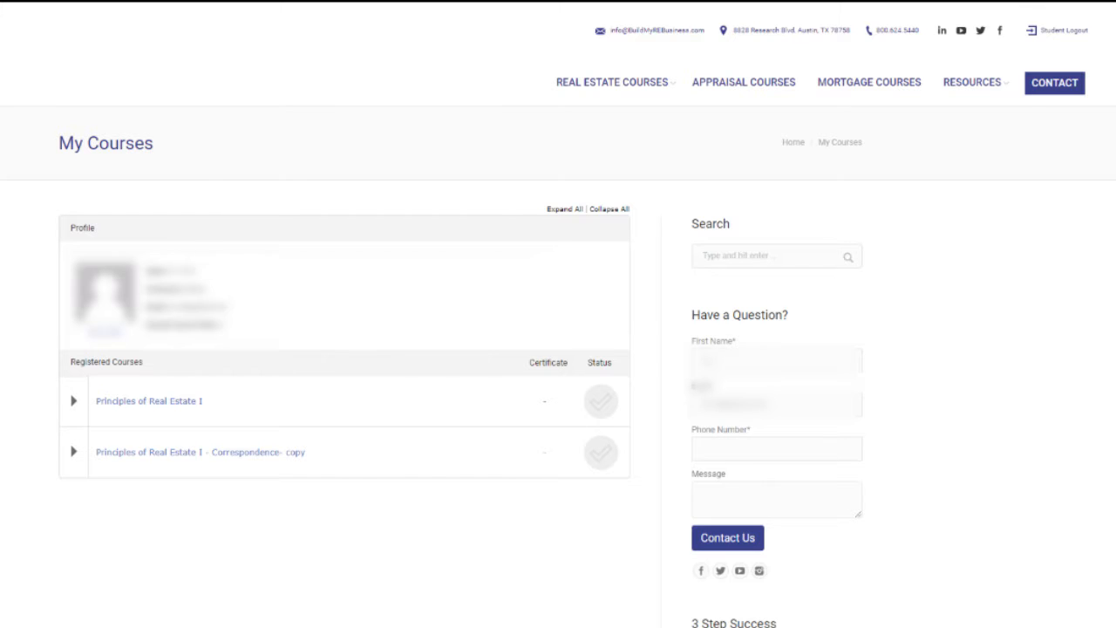
# Step: Open a registered course from My Courses to show its Course Content lesson list
pyautogui.click(200, 452)
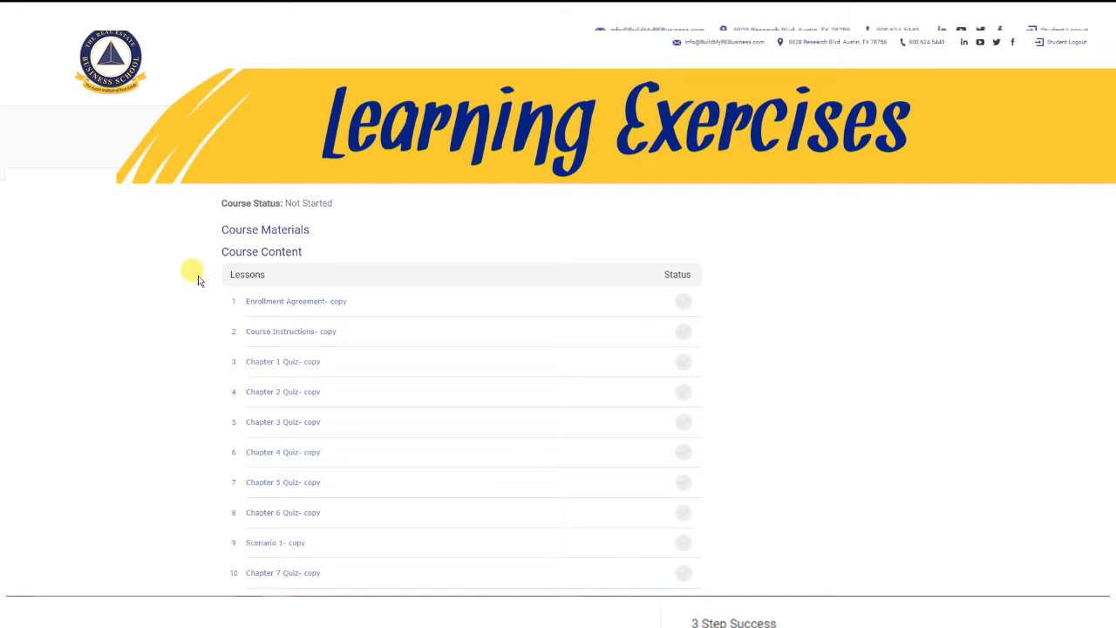
pyautogui.moveTo(183, 309)
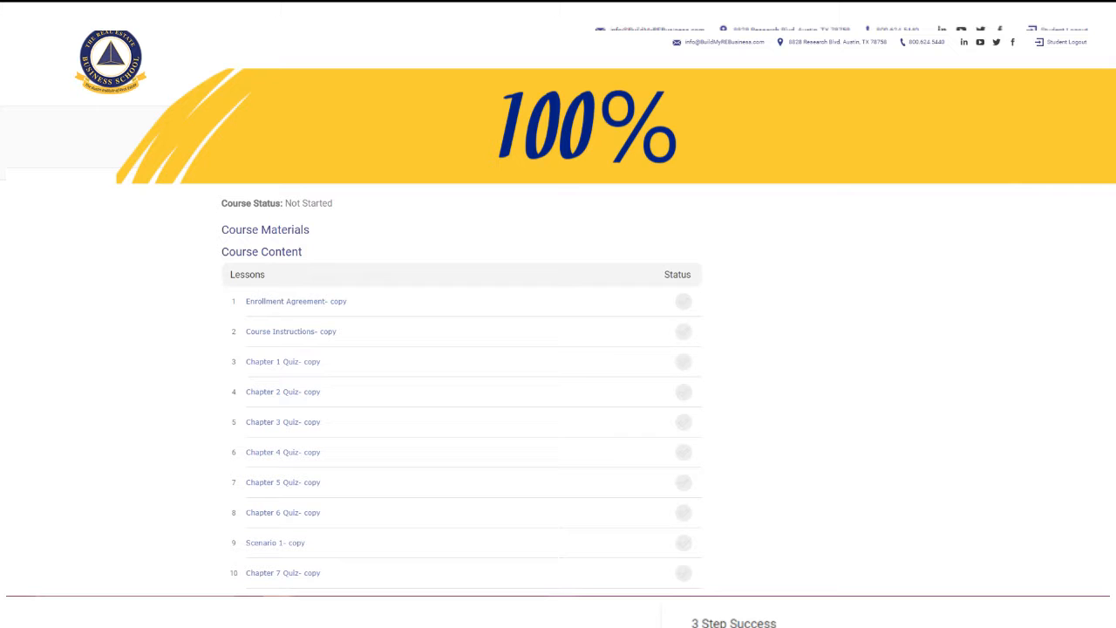
pyautogui.moveTo(190, 266)
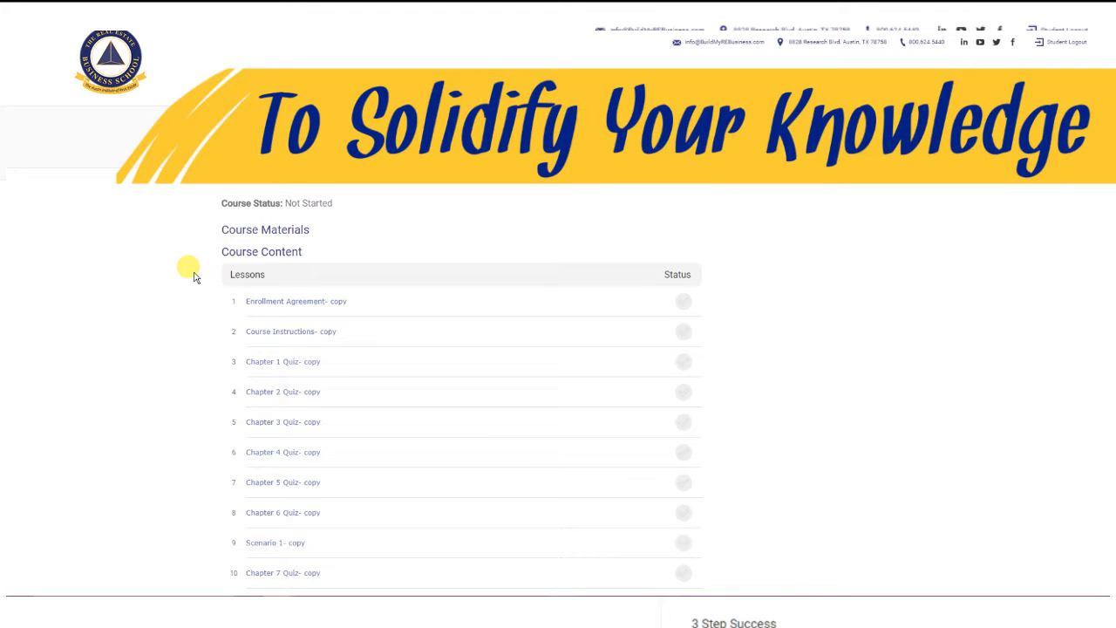
pyautogui.moveTo(208, 344)
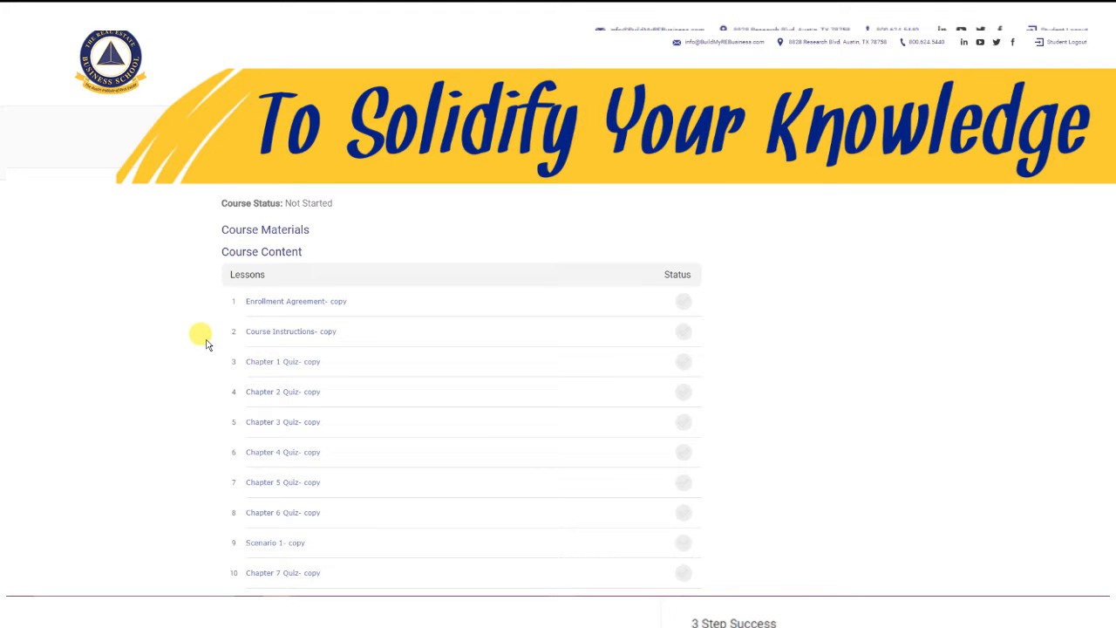